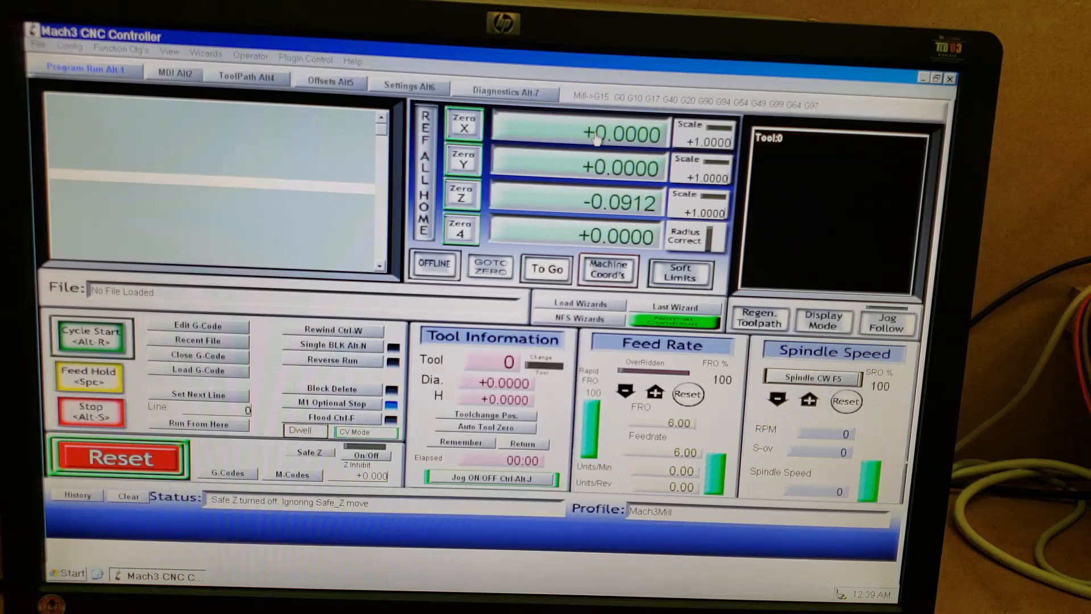
mouse_move(580, 163)
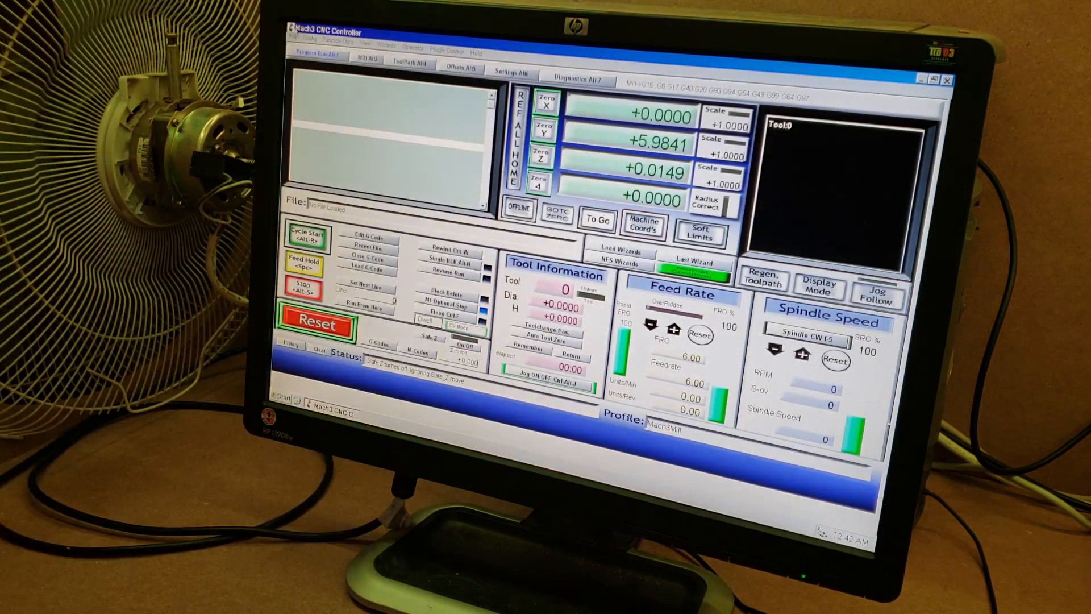
Bring up the Motor Tuning and Setup window from the Config menu
left_click(307, 45)
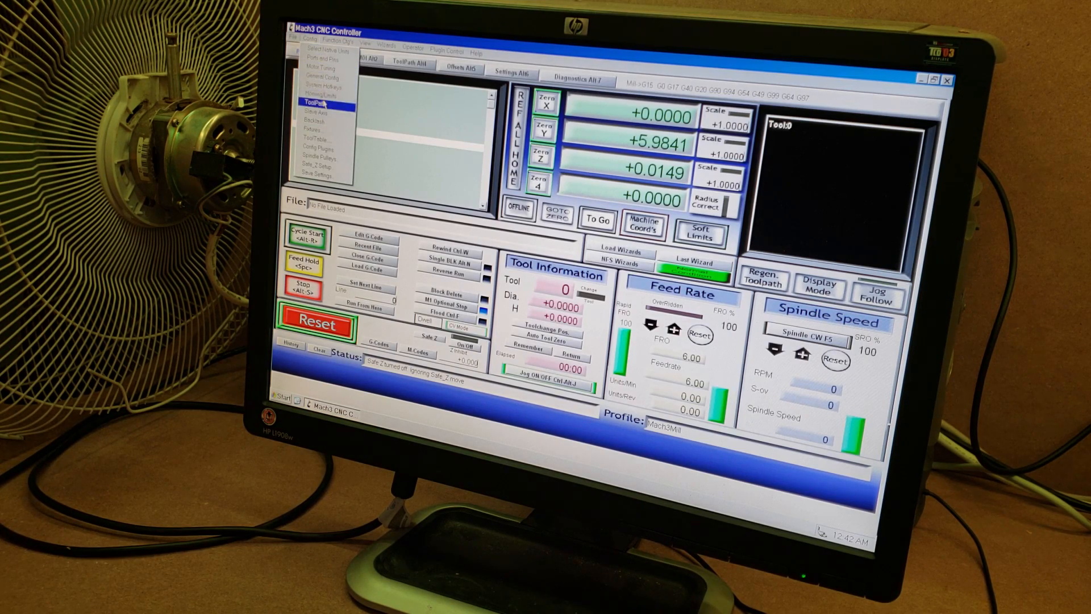
left_click(321, 66)
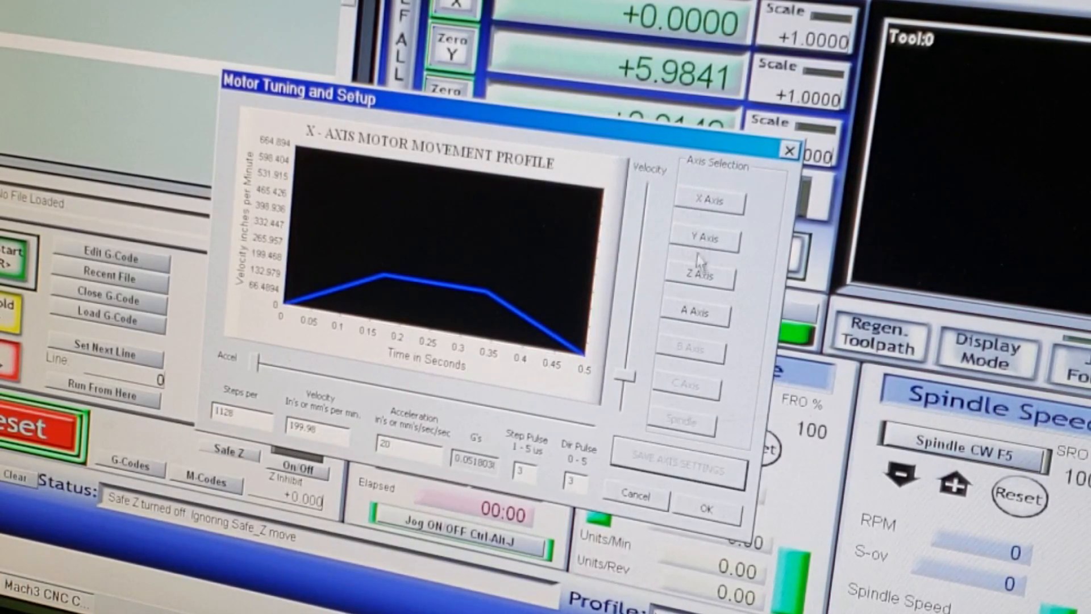
Select the Y axis profile (1128 steps per unit) and save its axis settings
left_click(705, 237)
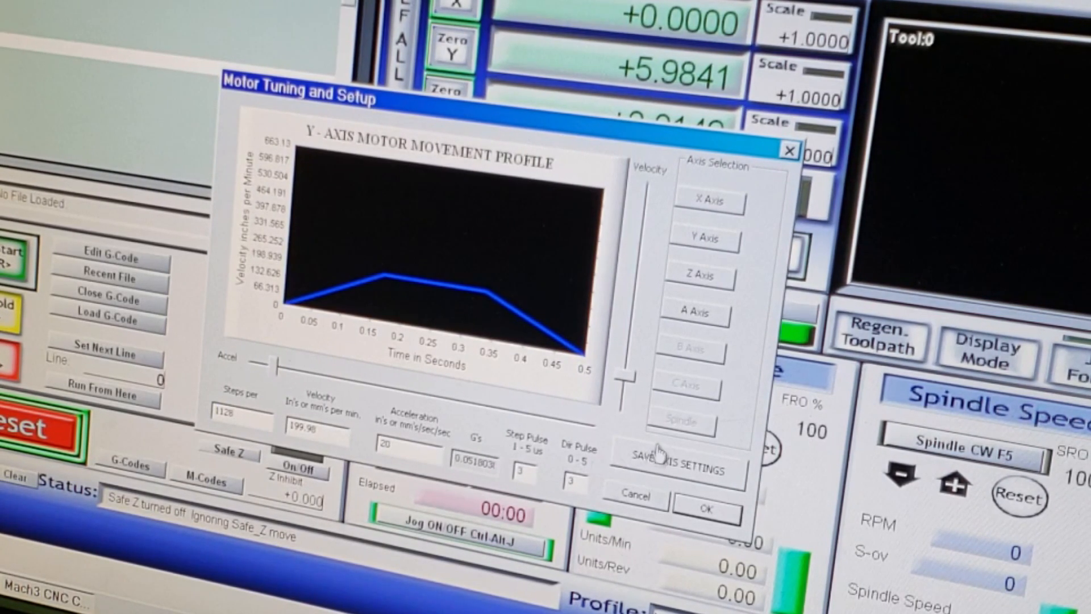
left_click(693, 313)
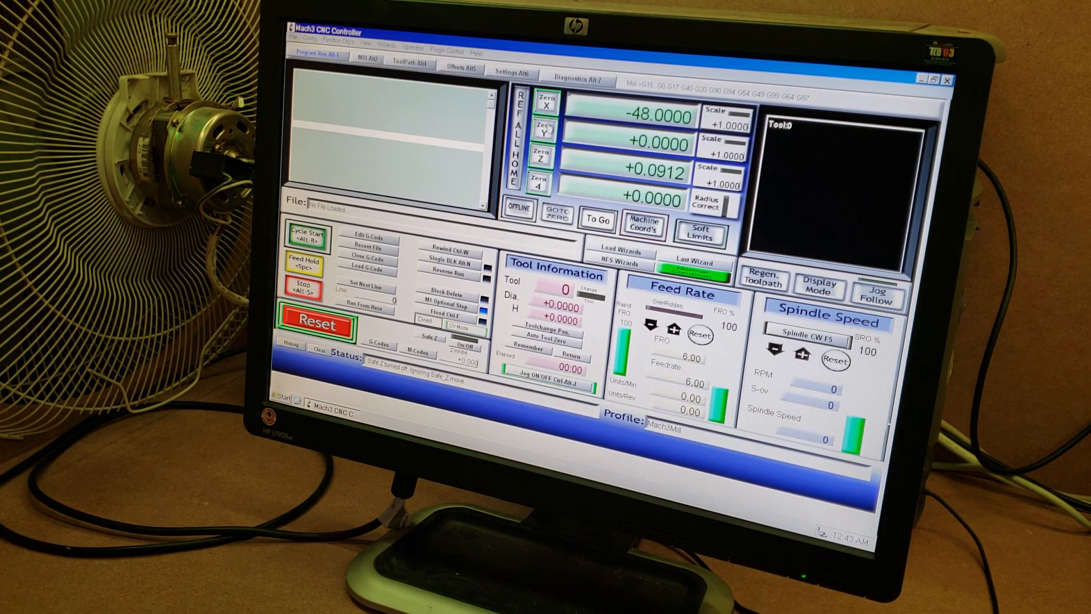
Zero the axis DROs so X (was −48.0000) and the others read +0.0000
left_click(542, 117)
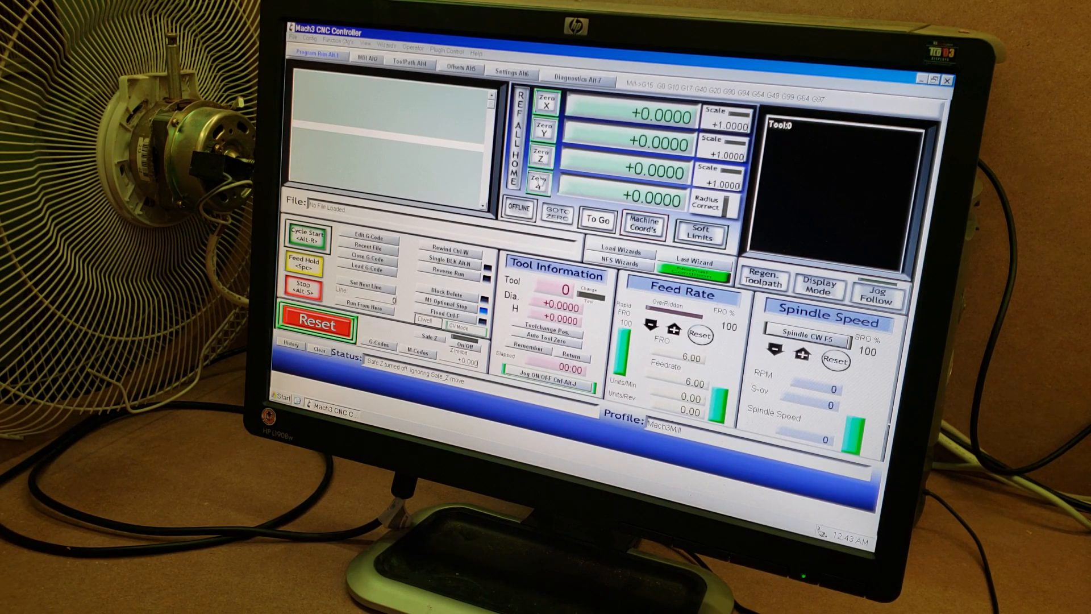